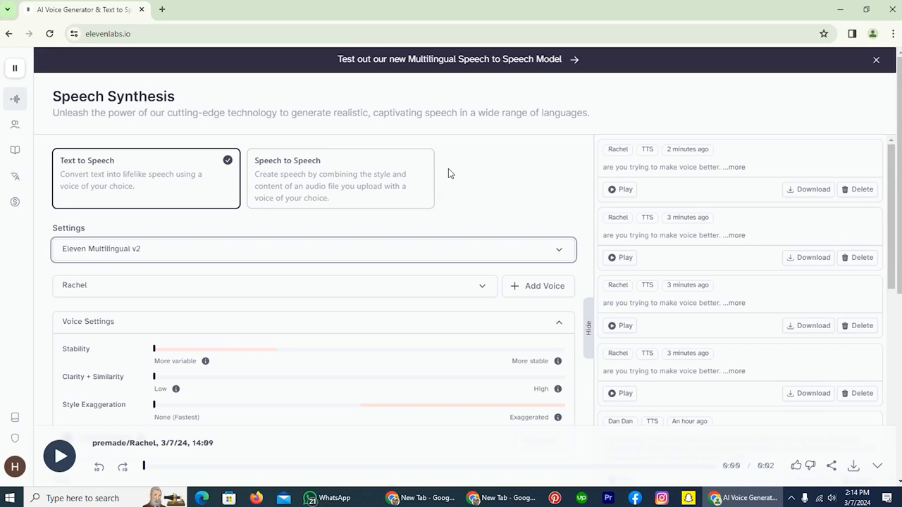
mouse_move(380, 246)
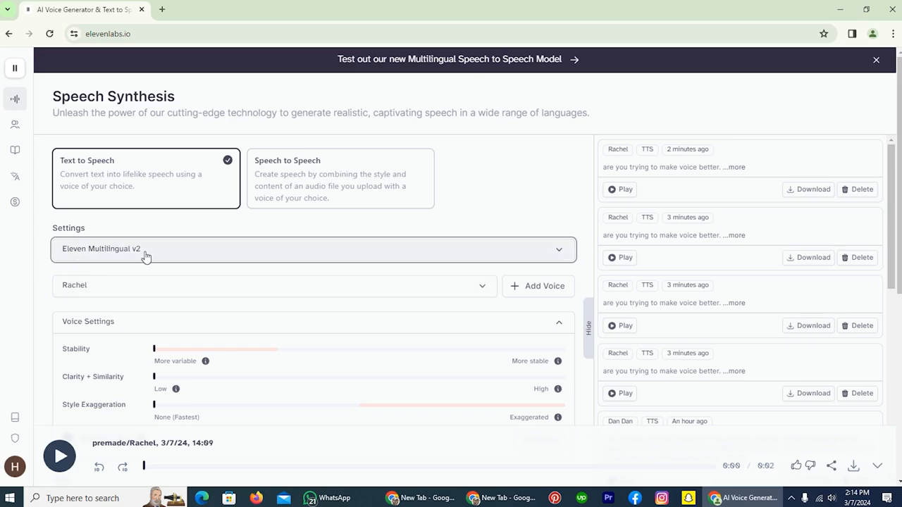
mouse_move(130, 257)
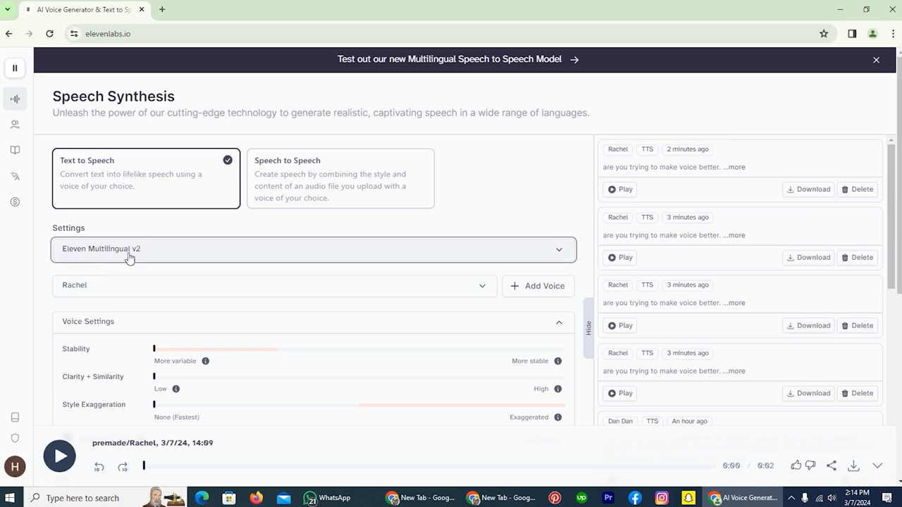
Browse the model list and close it without changing the model.
left_click(312, 249)
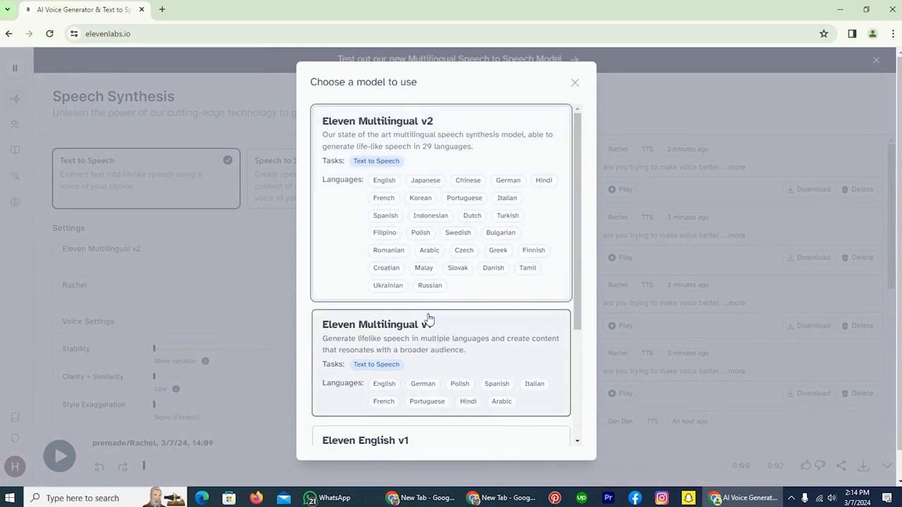
scroll("down", 3)
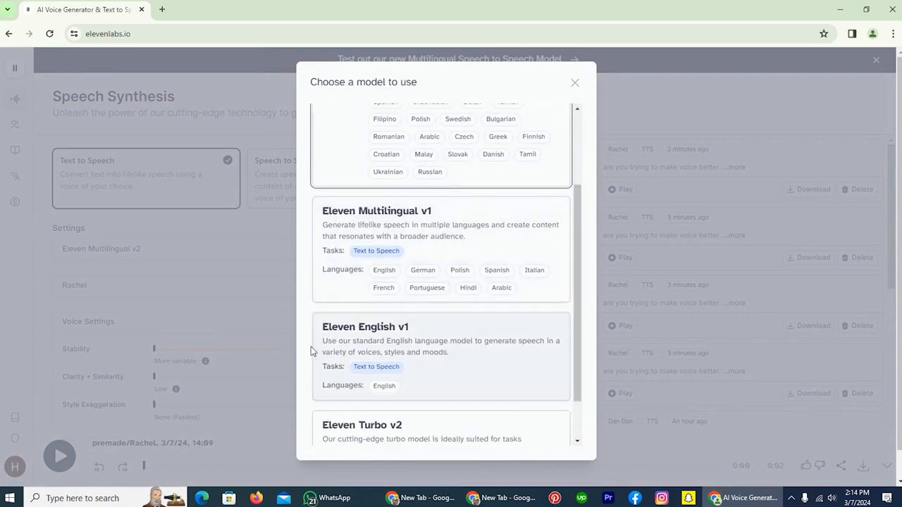
scroll("down", 3)
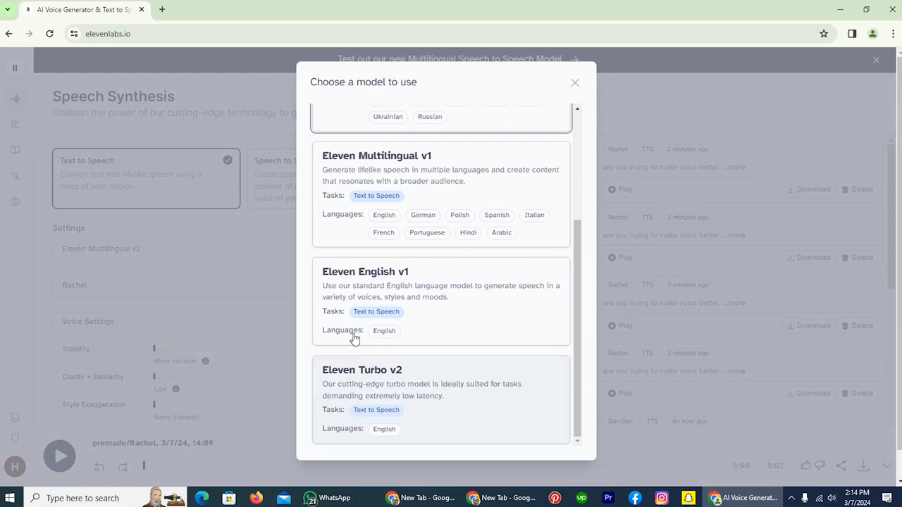
left_click(575, 83)
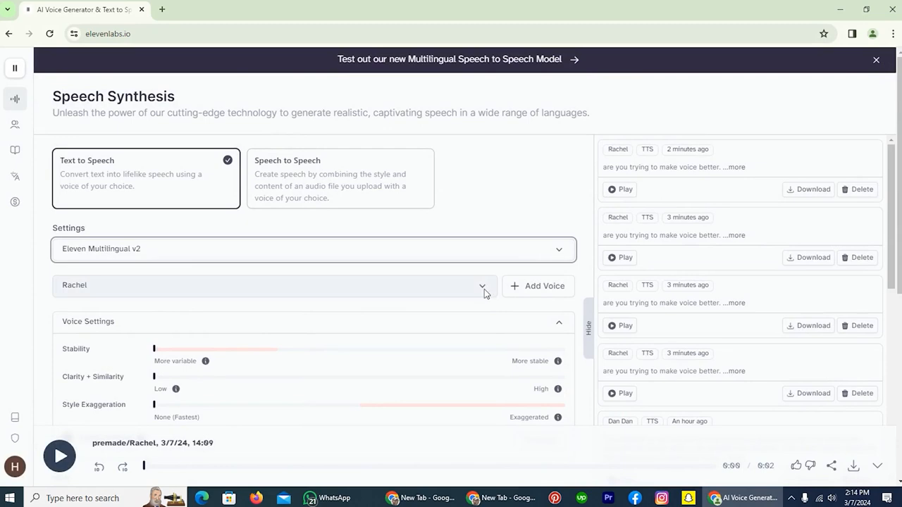
Review the voice list and the Eleven Turbo v2 option, leaving settings unchanged.
left_click(275, 285)
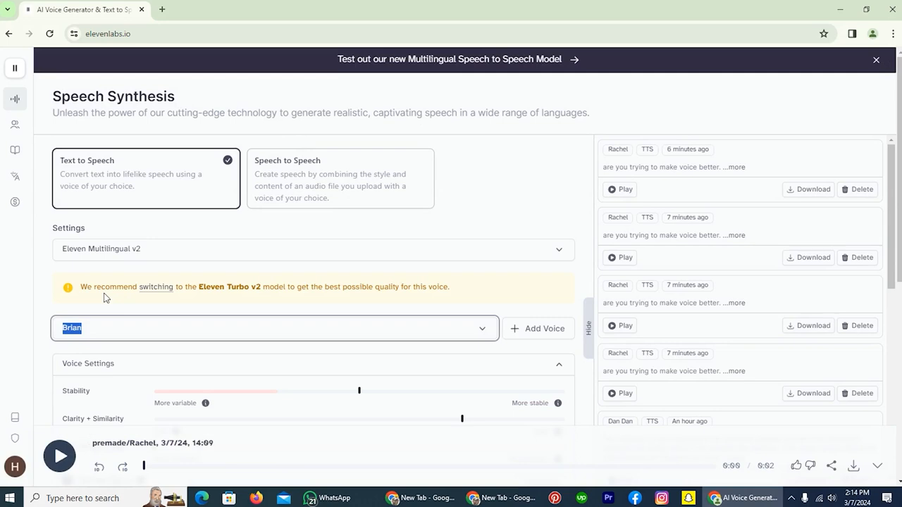
mouse_move(247, 292)
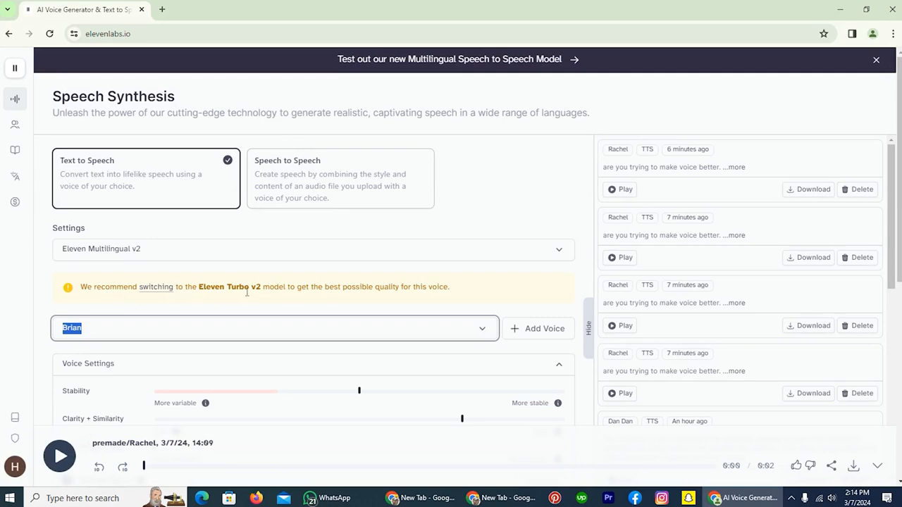
left_click(313, 249)
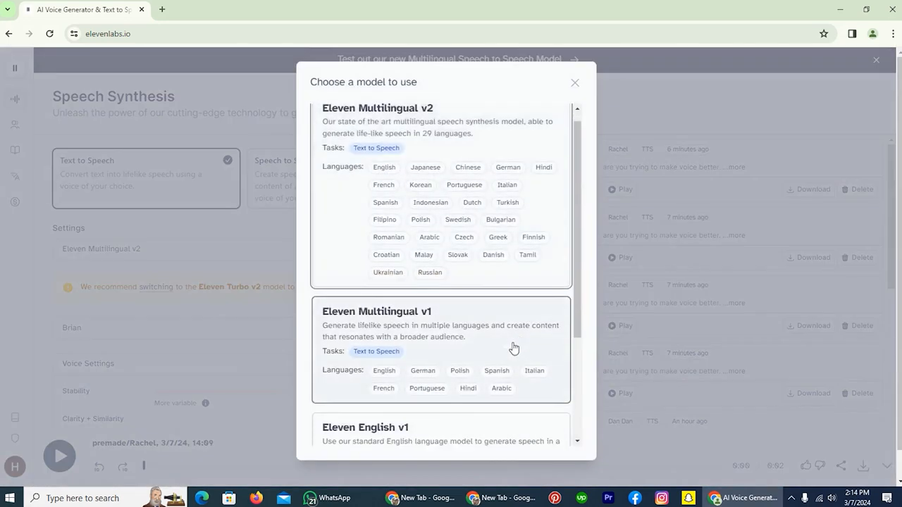
scroll("down", 3)
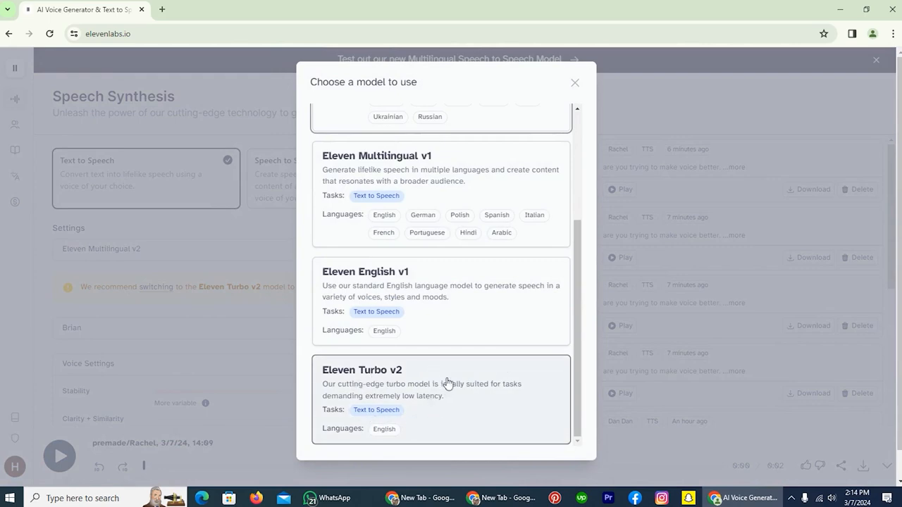
left_click(574, 83)
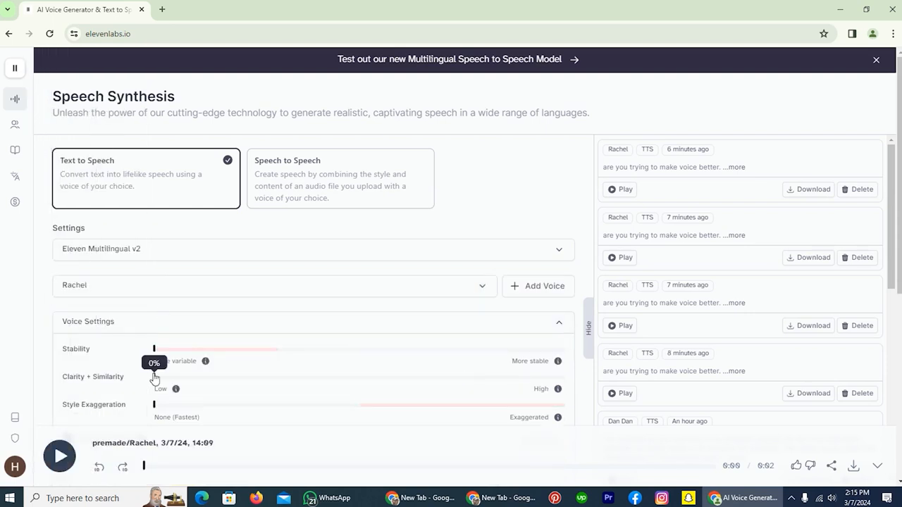
scroll("down", 3)
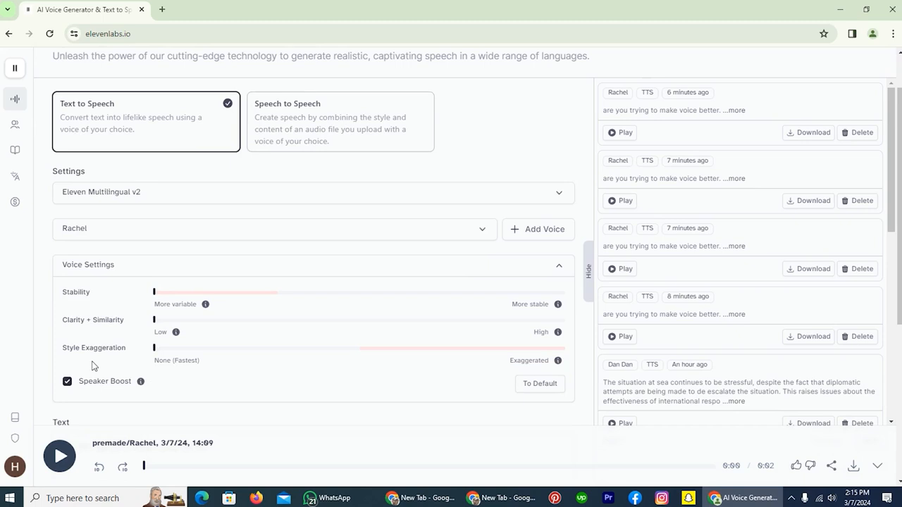
scroll("down", 3)
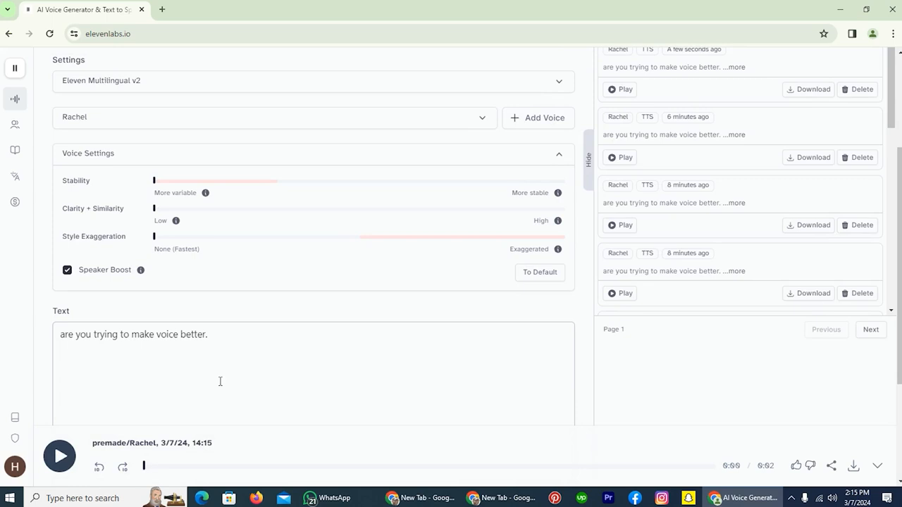
mouse_move(149, 230)
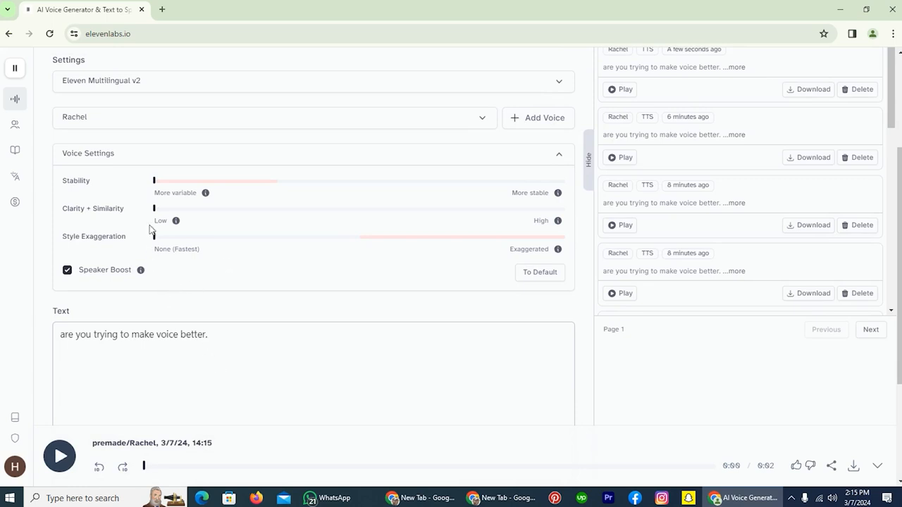
mouse_move(153, 181)
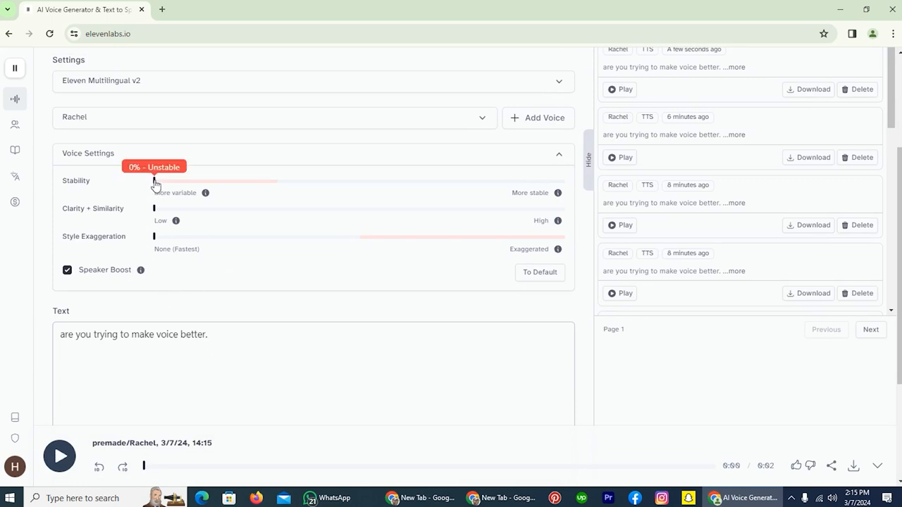
Raise Stability to about 50% in two drags, generating a Rachel clip in between.
left_click_drag(154, 181, 220, 181)
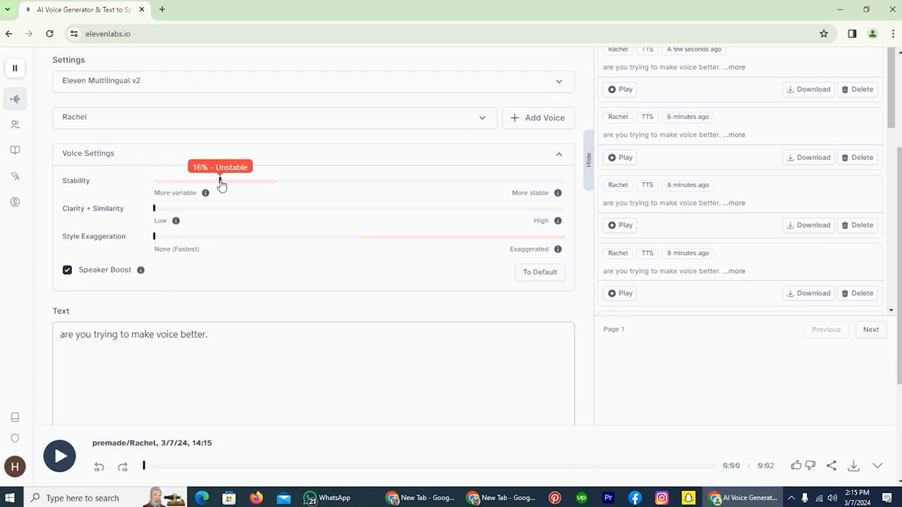
scroll("down", 3)
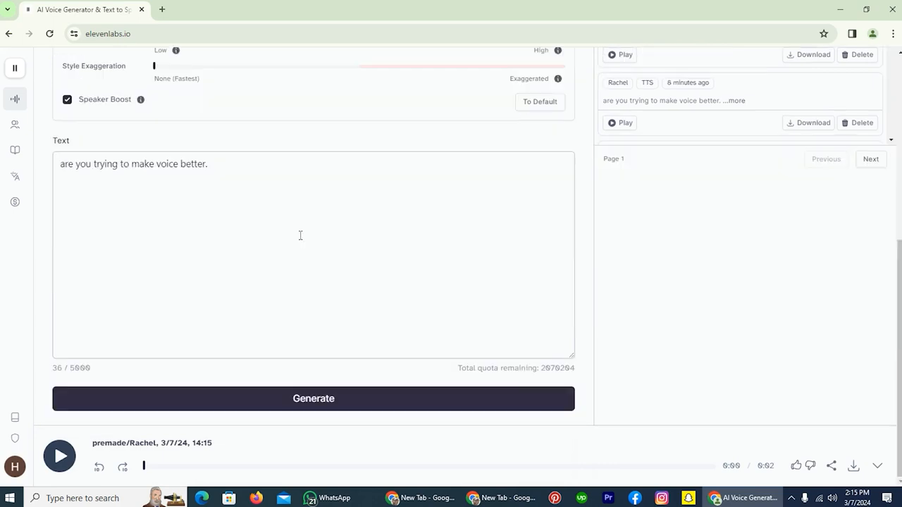
left_click(60, 456)
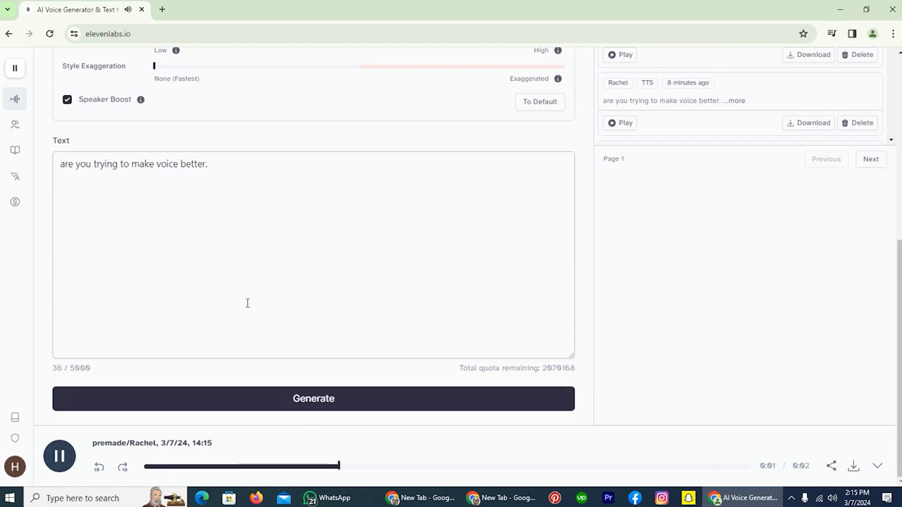
left_click(60, 456)
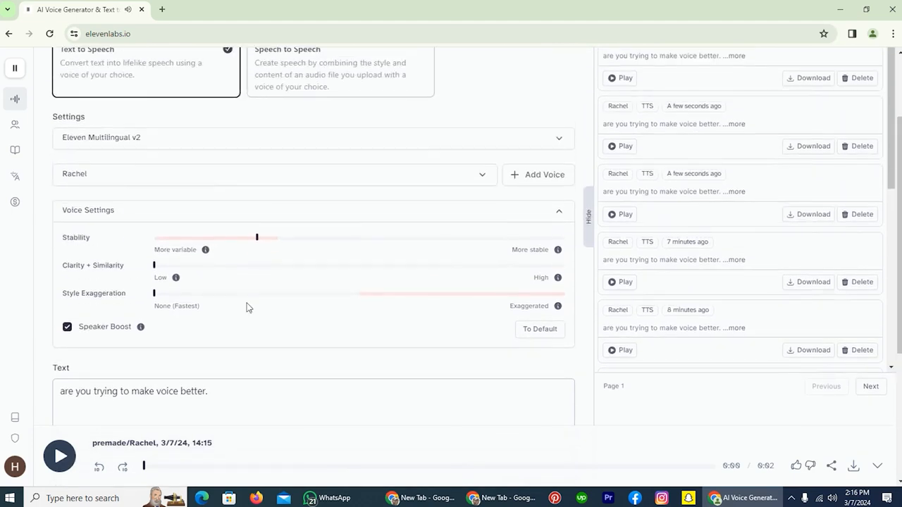
mouse_move(263, 243)
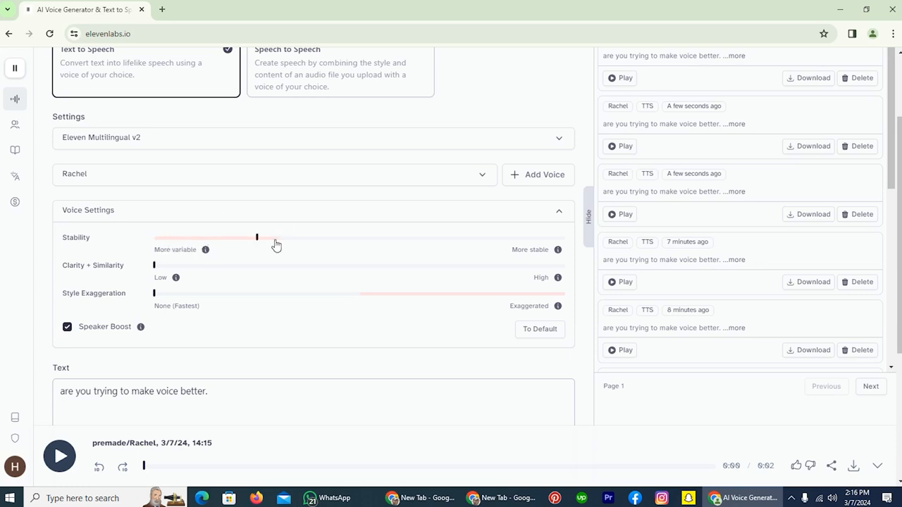
mouse_move(145, 227)
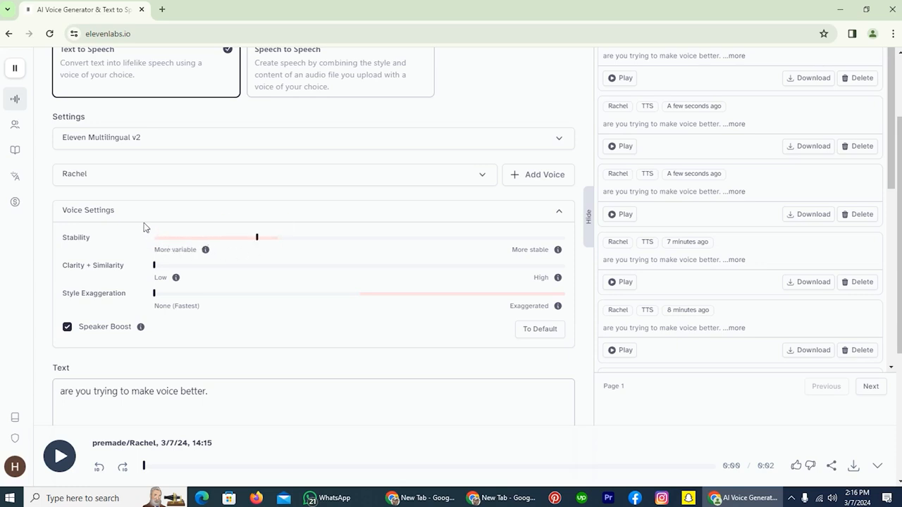
mouse_move(217, 249)
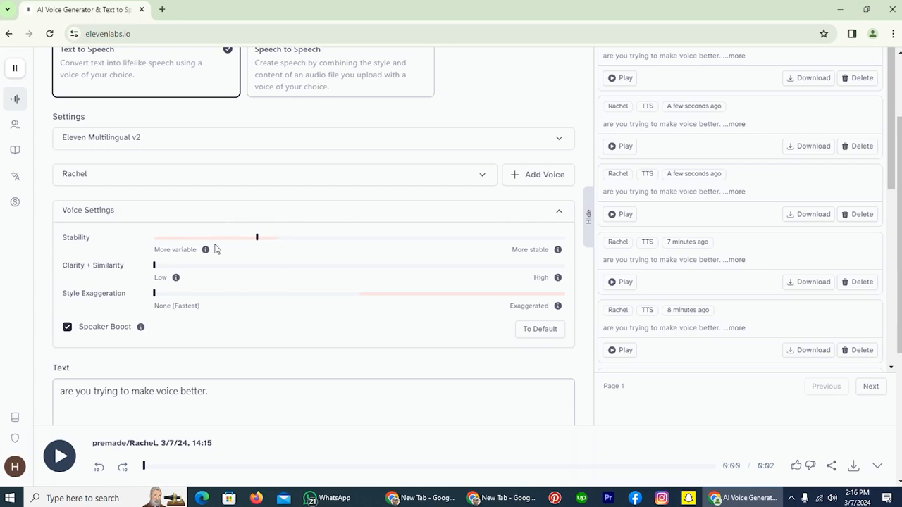
mouse_move(175, 248)
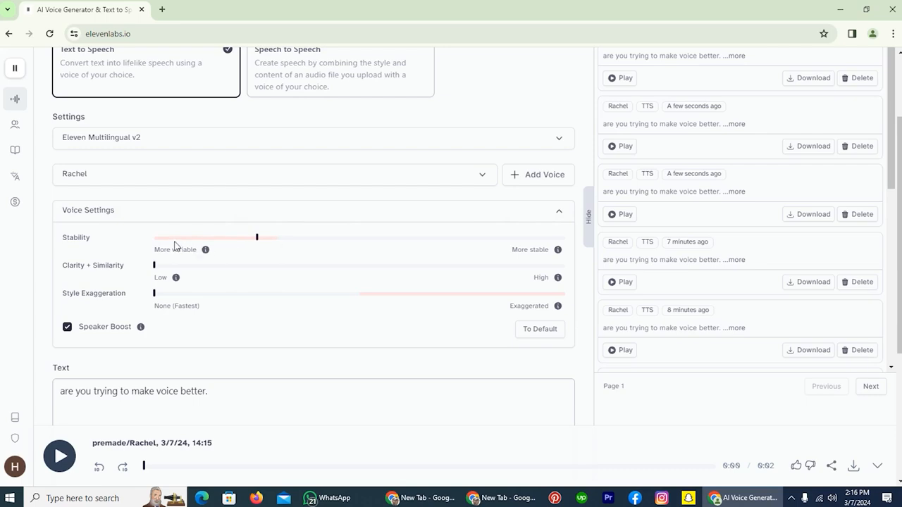
left_click_drag(257, 237, 280, 237)
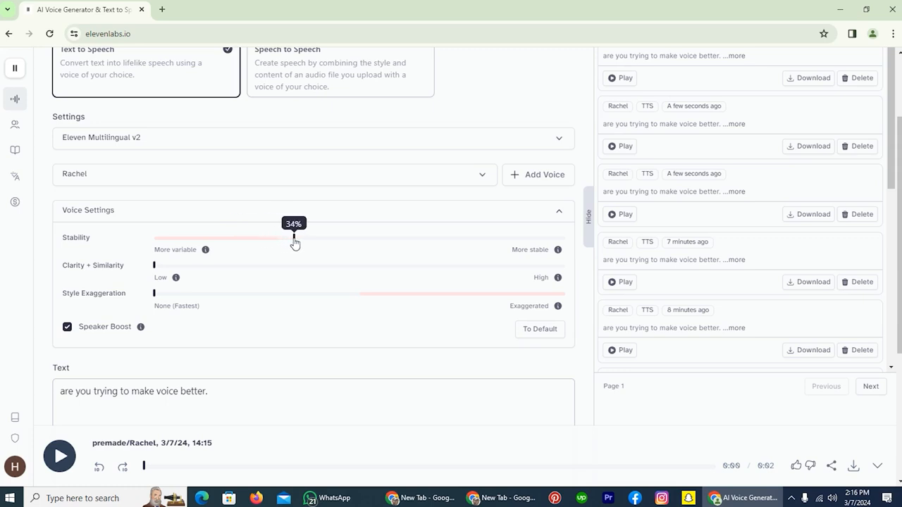
scroll("down", 3)
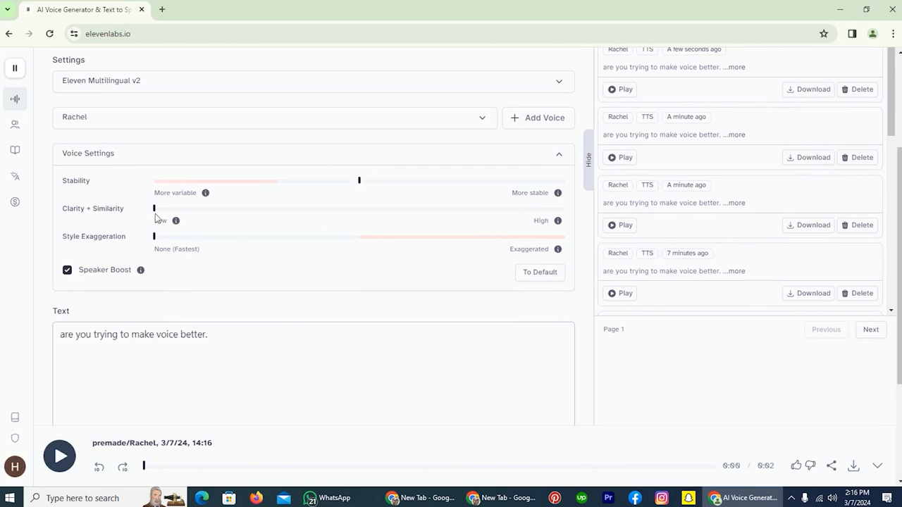
mouse_move(154, 208)
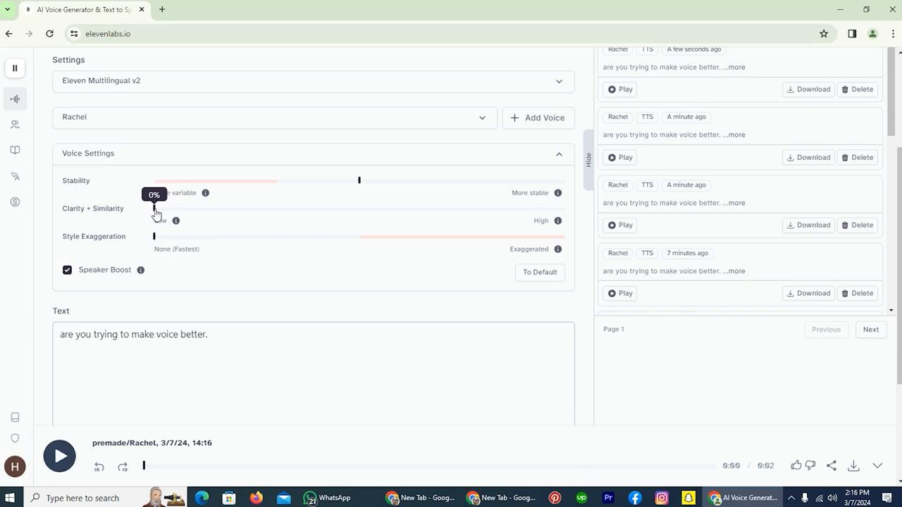
Raise Clarity + Similarity step by step to about 70%, generating and playing new clips.
scroll("down", 3)
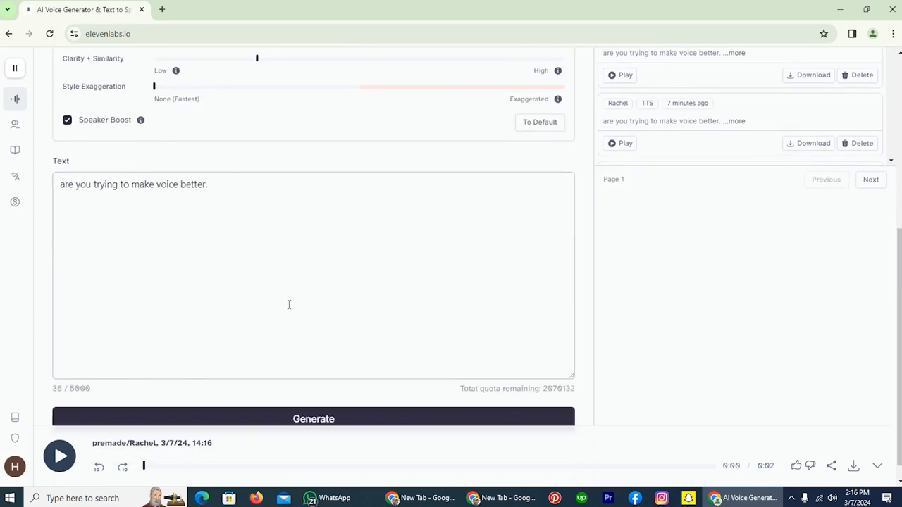
left_click(59, 456)
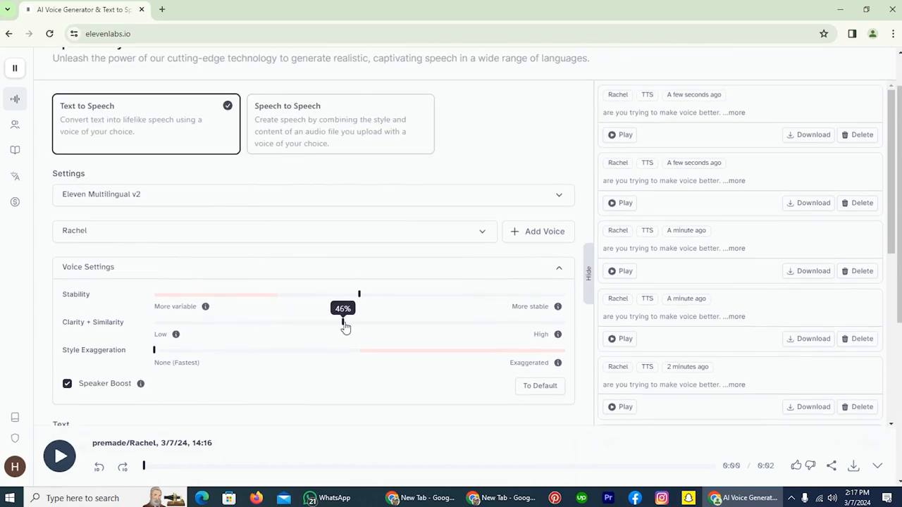
left_click(312, 398)
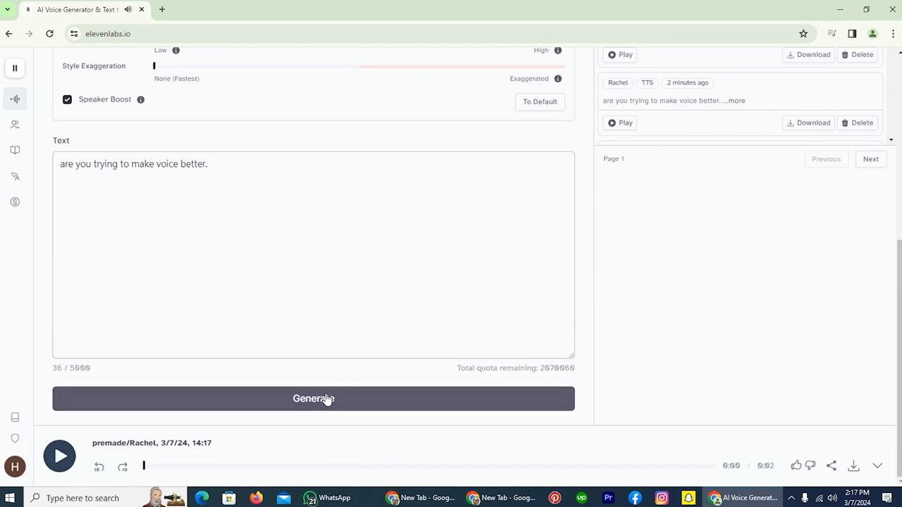
left_click(313, 398)
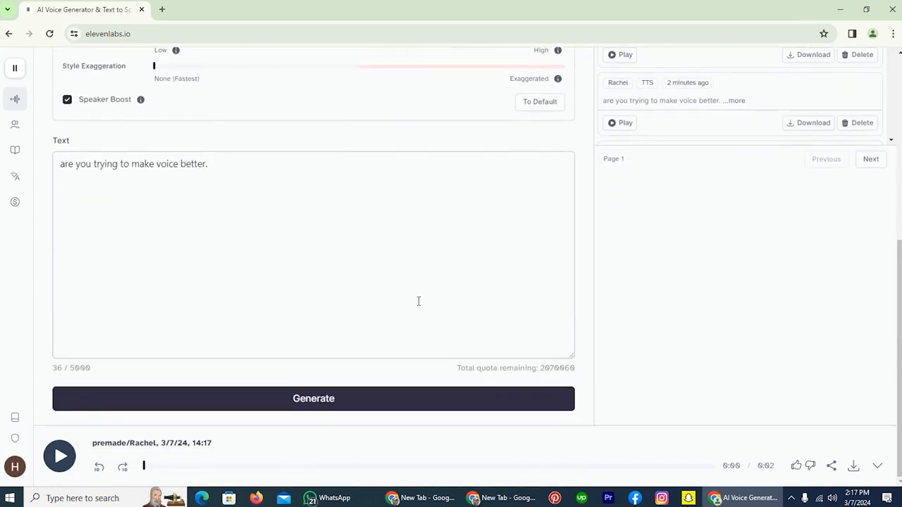
left_click(313, 398)
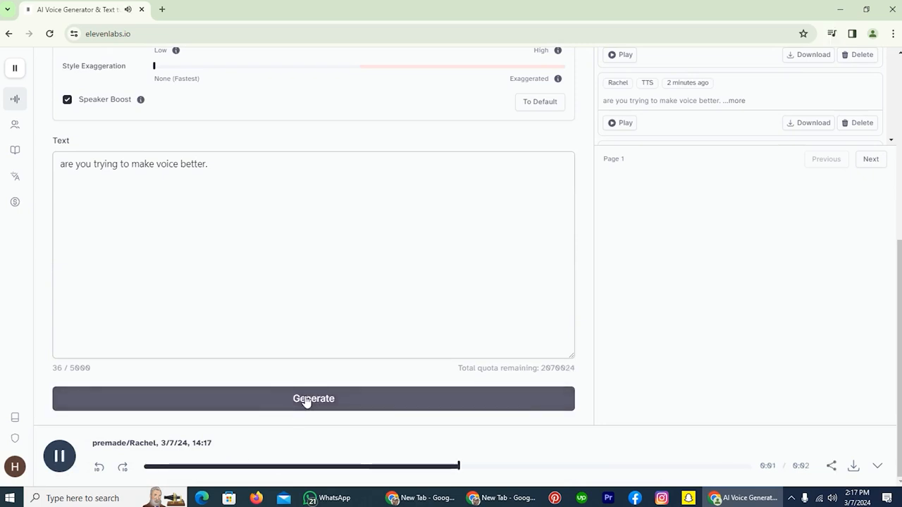
left_click(314, 398)
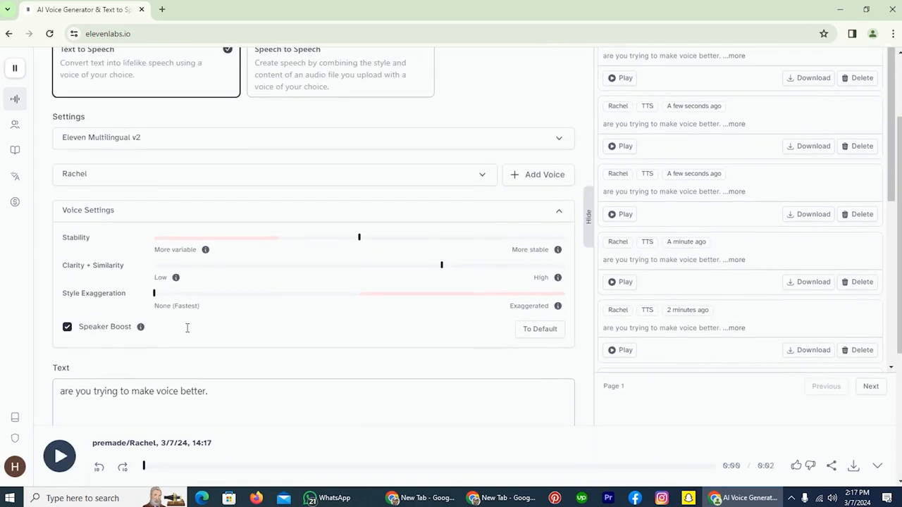
mouse_move(138, 296)
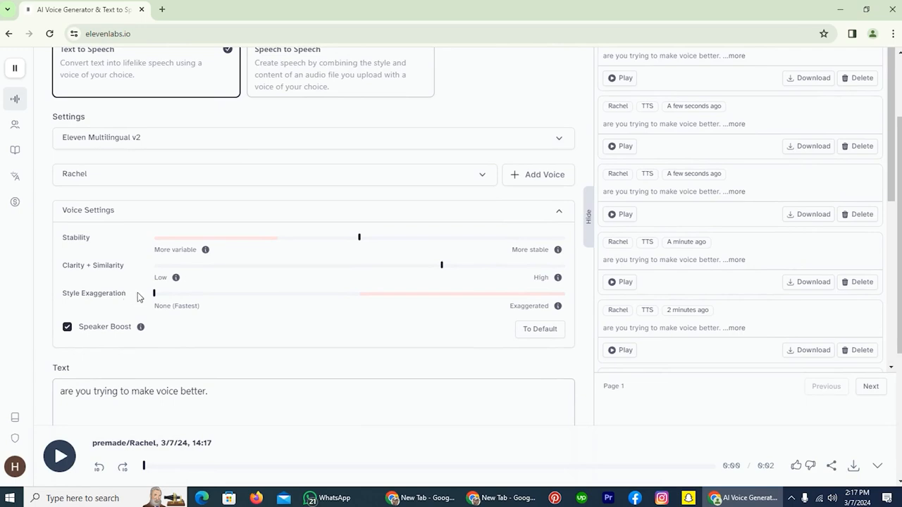
mouse_move(154, 294)
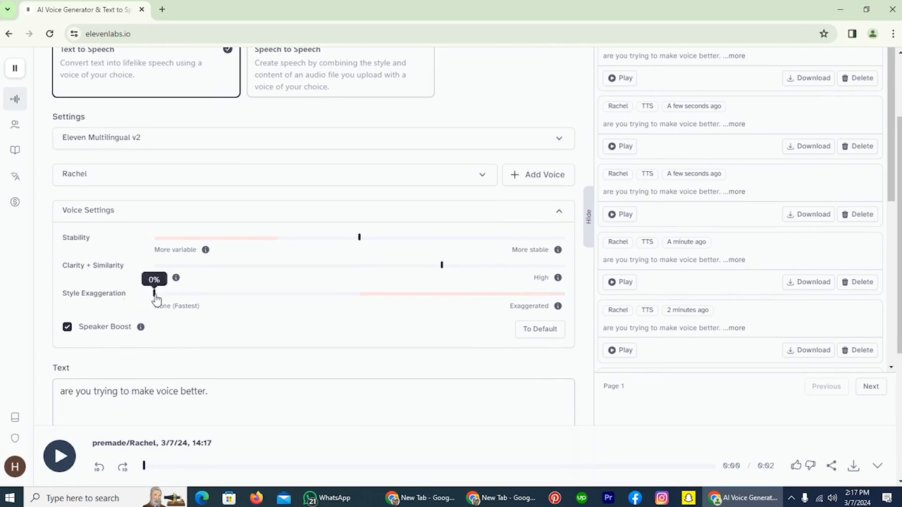
Set Style Exaggeration to about 20% and generate a new Rachel clip.
left_click_drag(154, 294, 216, 294)
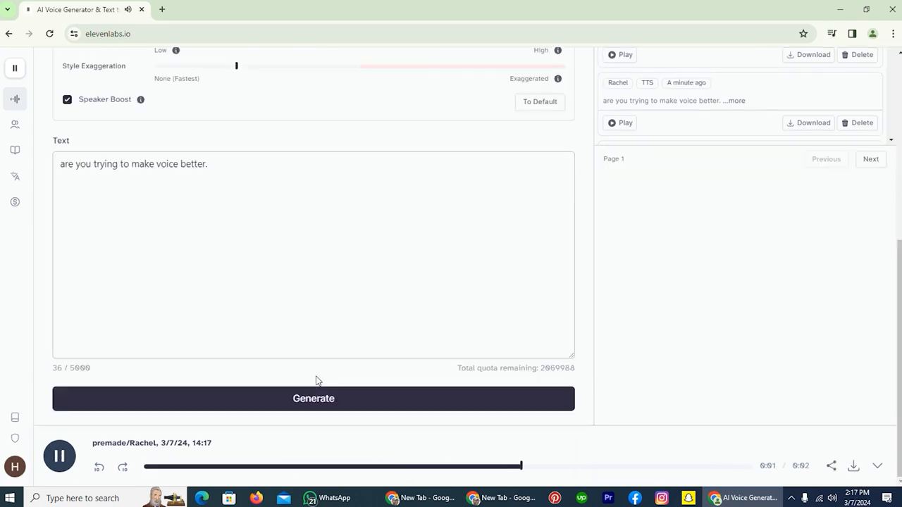
left_click(313, 398)
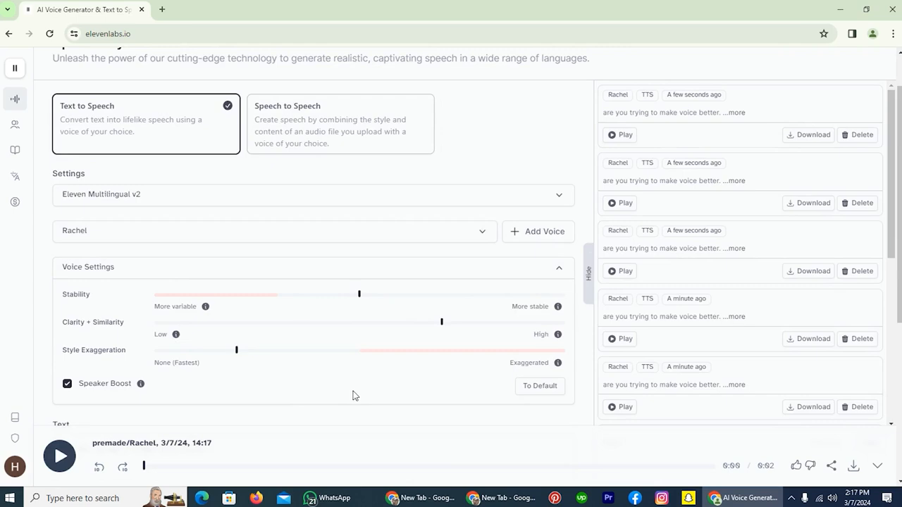
mouse_move(78, 224)
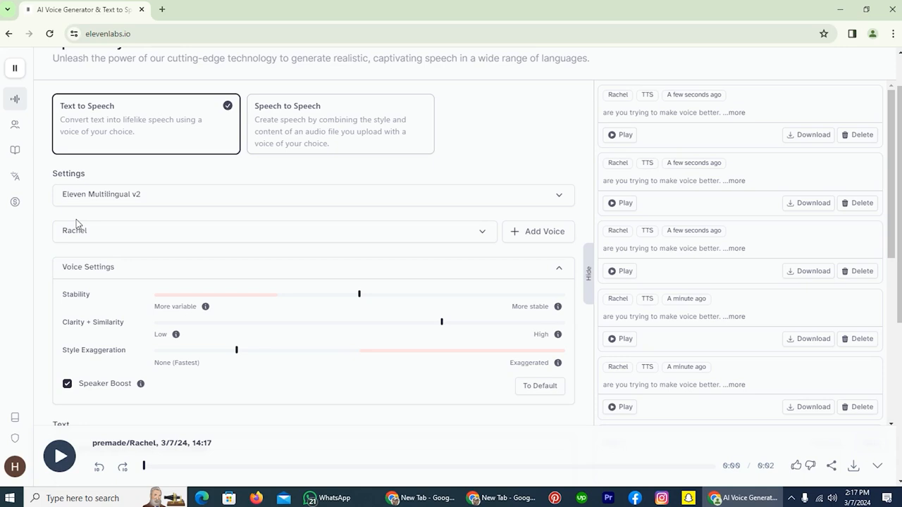
mouse_move(275, 292)
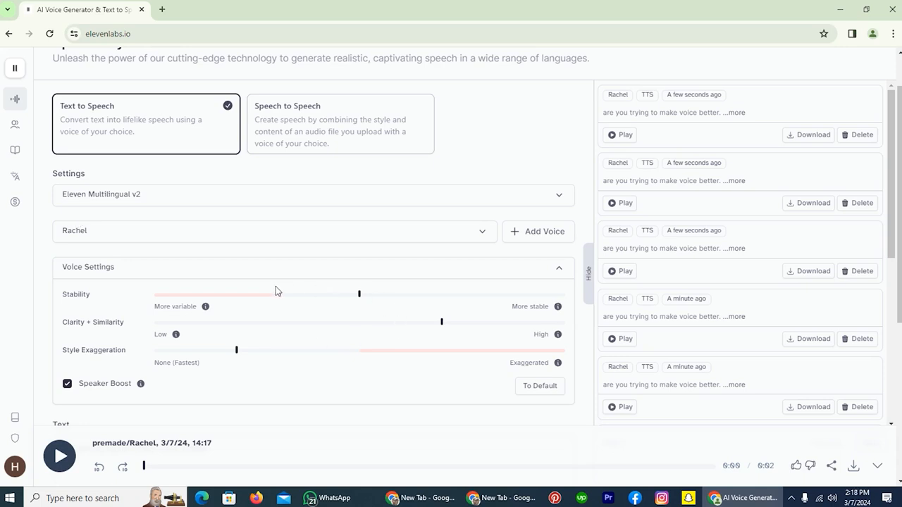
mouse_move(424, 304)
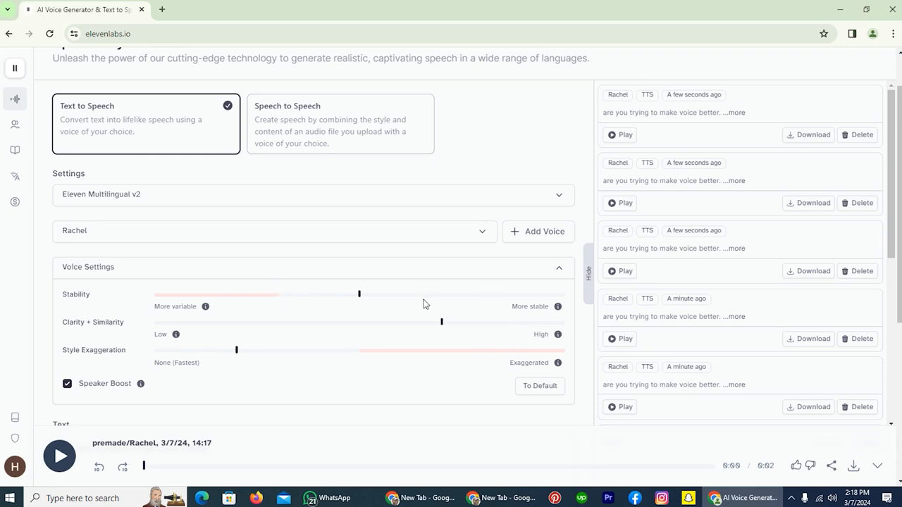
mouse_move(340, 305)
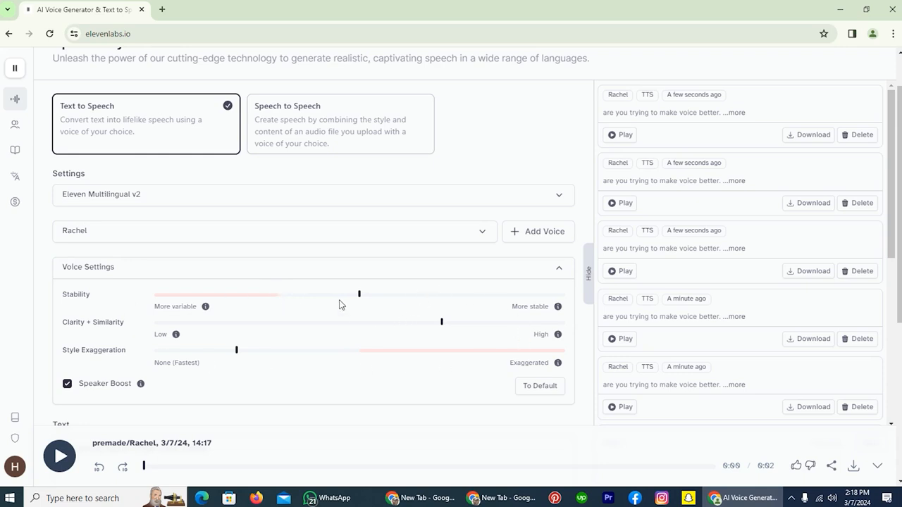